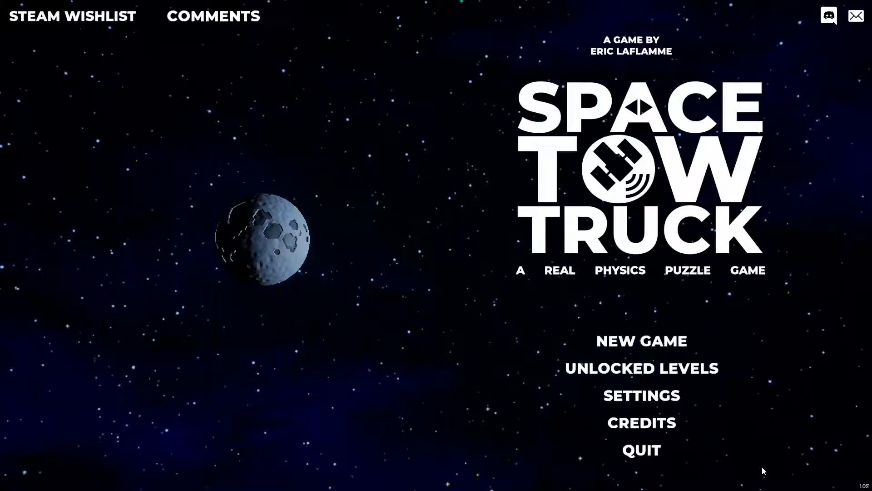
Step: Visit the settings, return to the main menu and start a new game on the level map
left_click(640, 395)
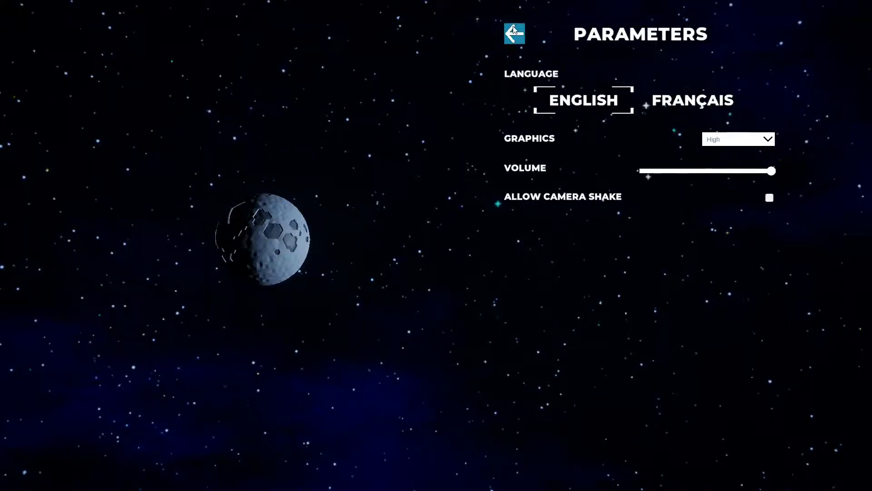
left_click(512, 33)
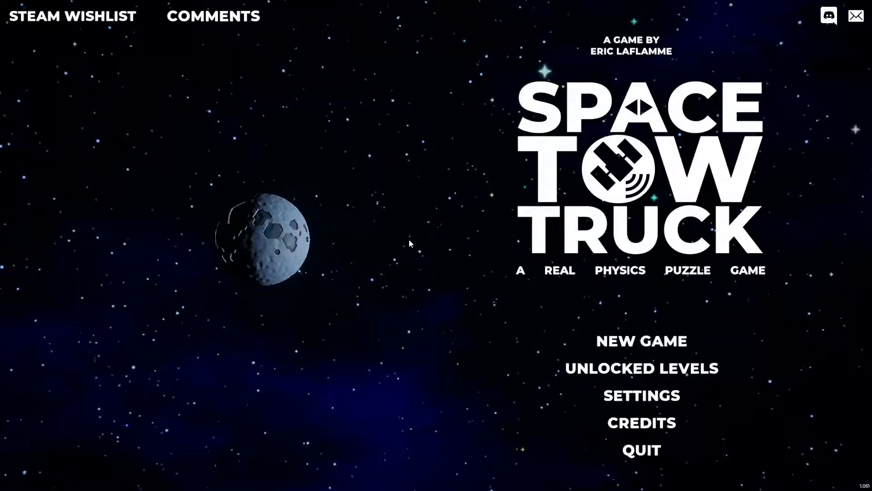
left_click(640, 341)
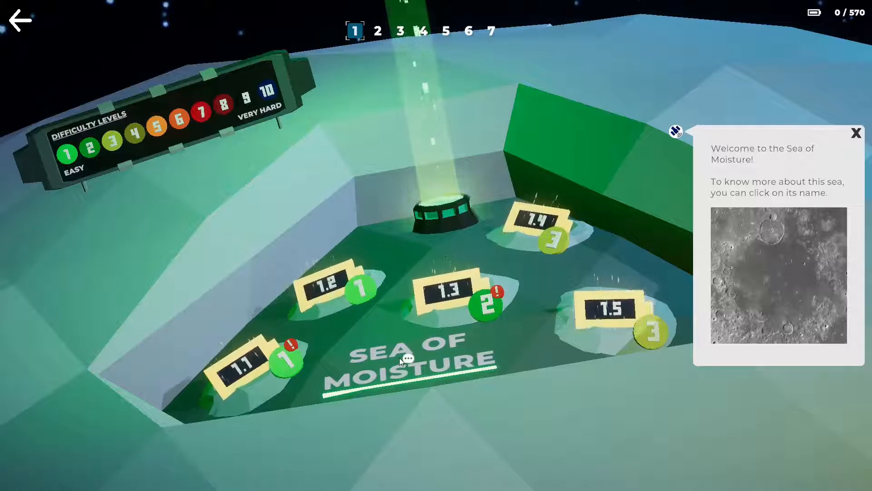
Step: Page through the Sea of Moisture info panel's facts about the Moon
left_click(858, 251)
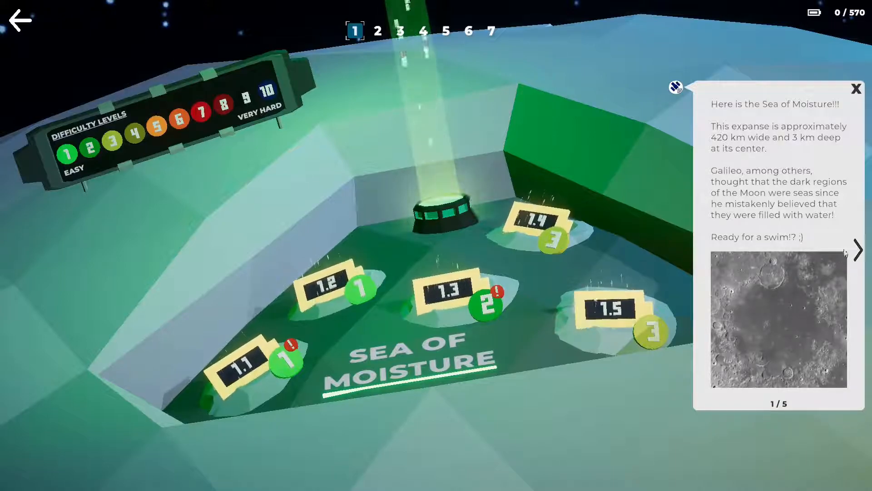
left_click(859, 251)
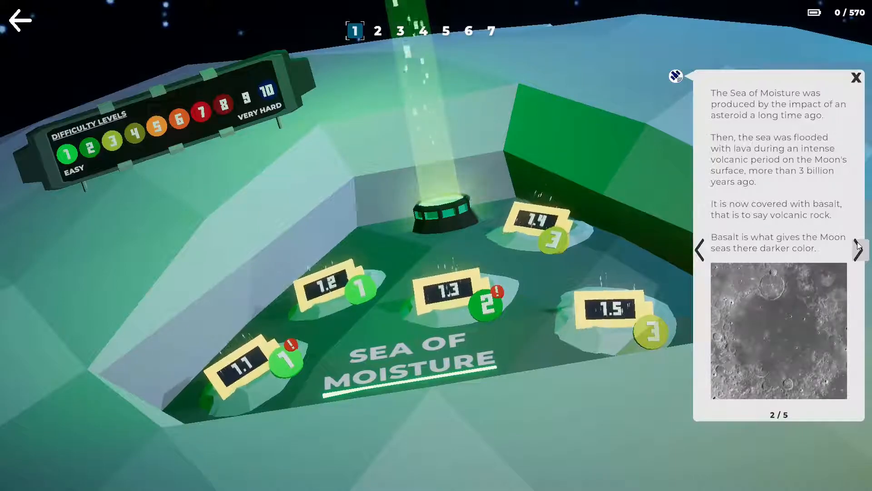
left_click(859, 251)
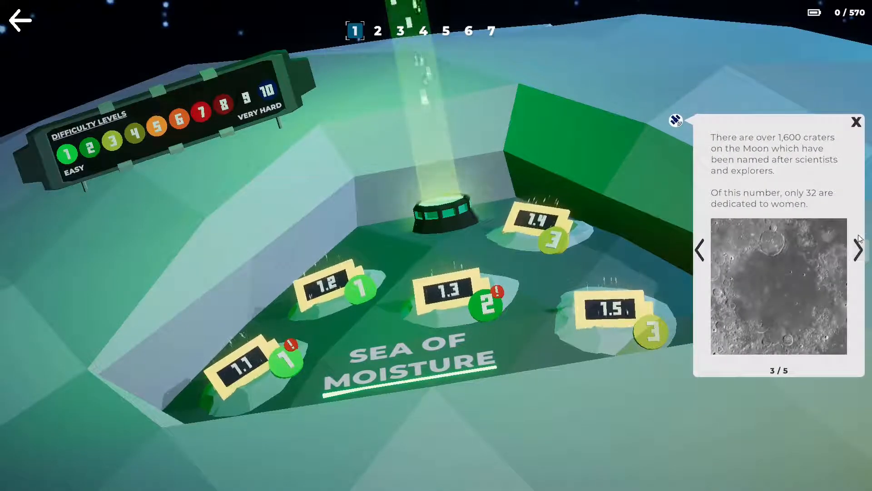
left_click(857, 121)
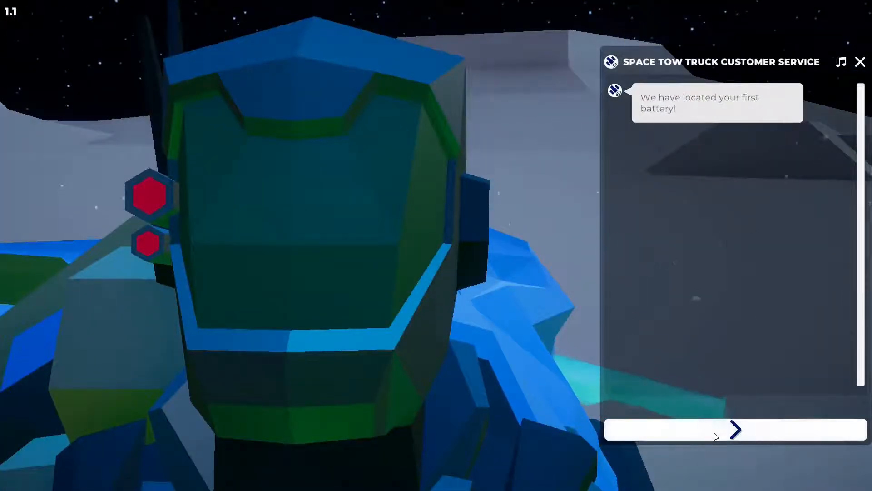
Step: Advance the customer service chat about collecting the first battery
left_click(735, 429)
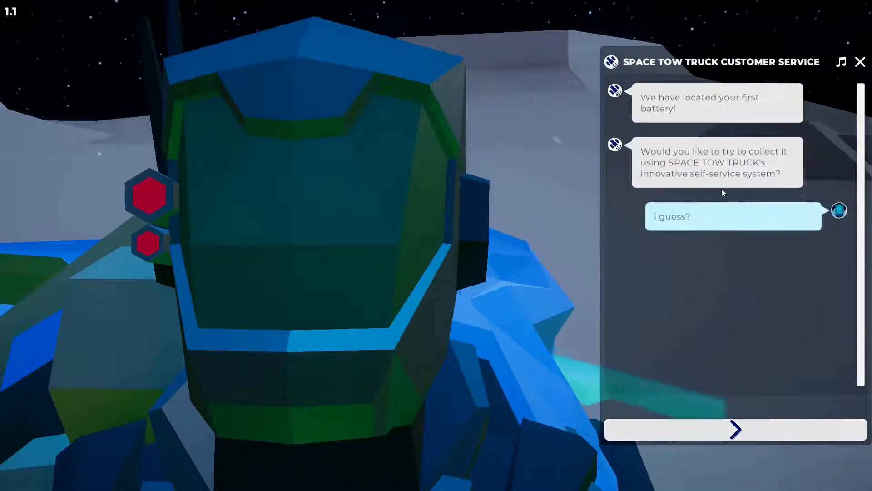
left_click(735, 429)
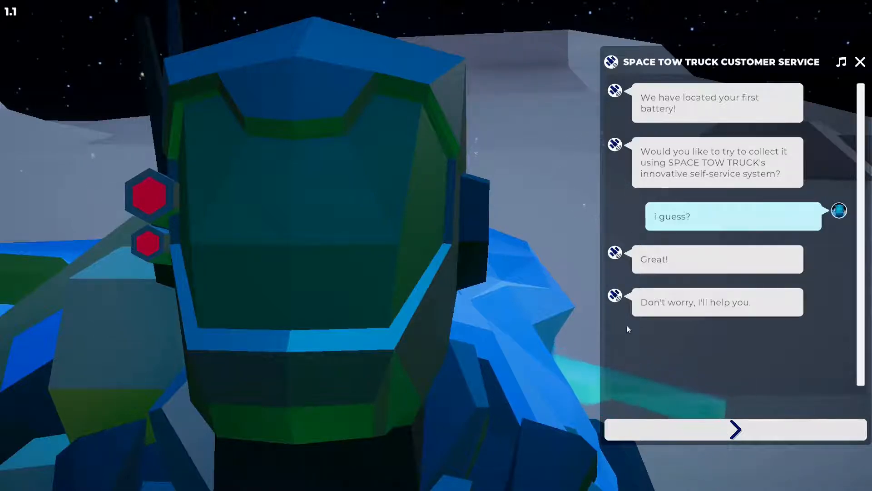
mouse_move(763, 357)
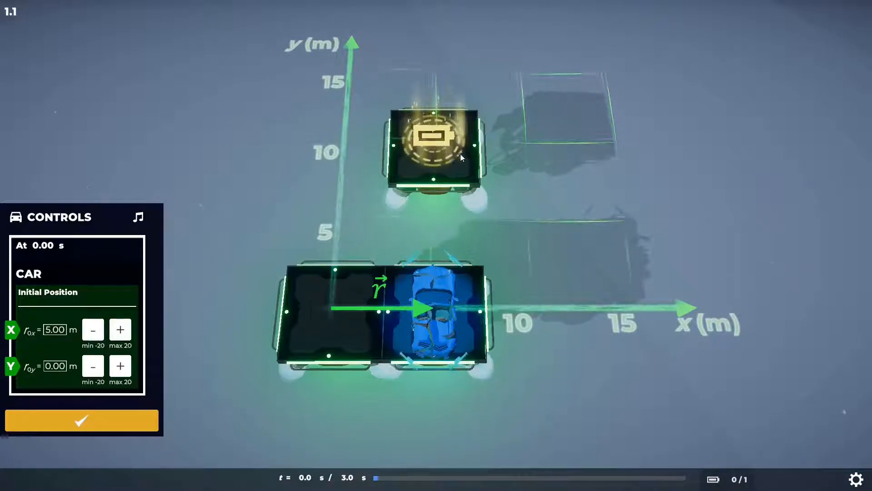
Step: Raise the start y to 10 m, launch the car to the battery at (5, 10) and leave the level
left_click(120, 366)
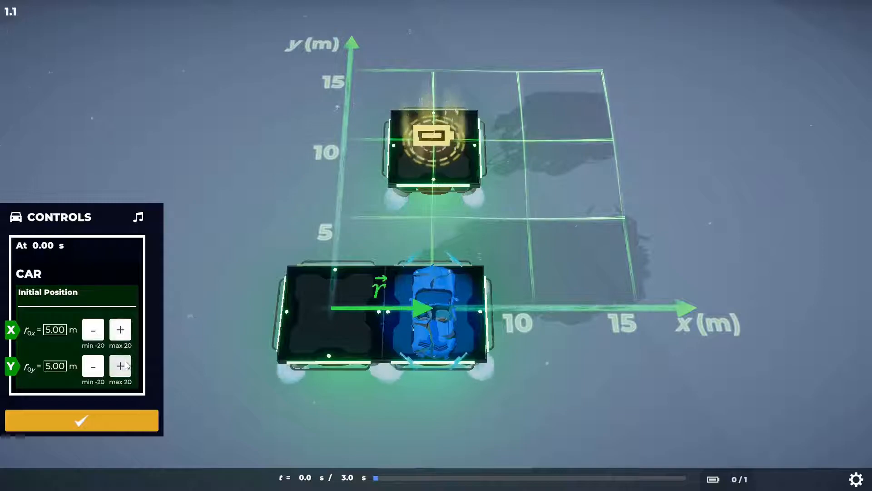
left_click(120, 365)
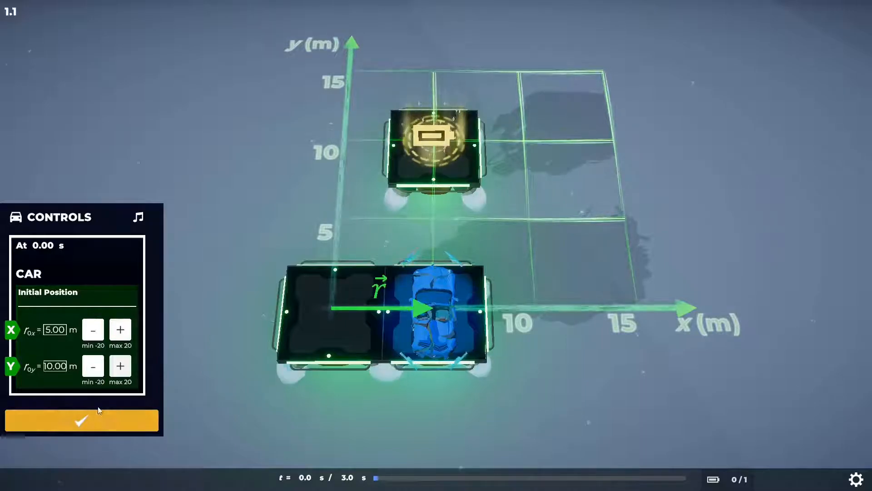
left_click(81, 419)
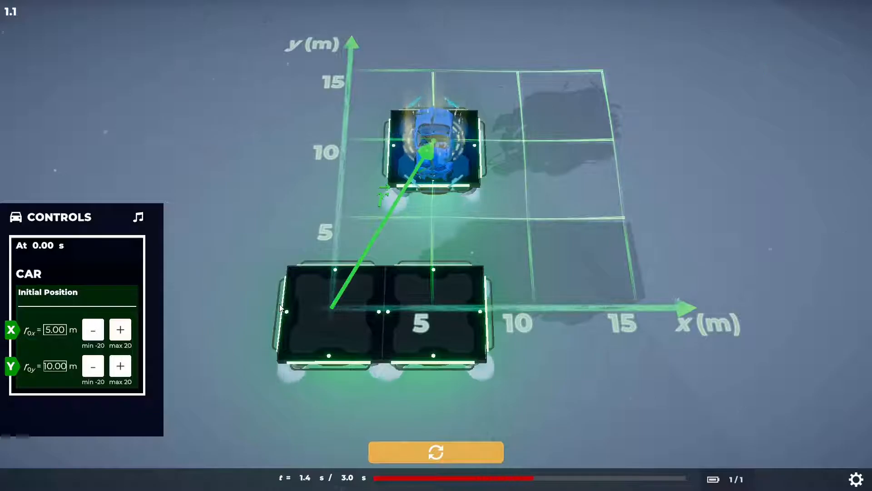
left_click(436, 452)
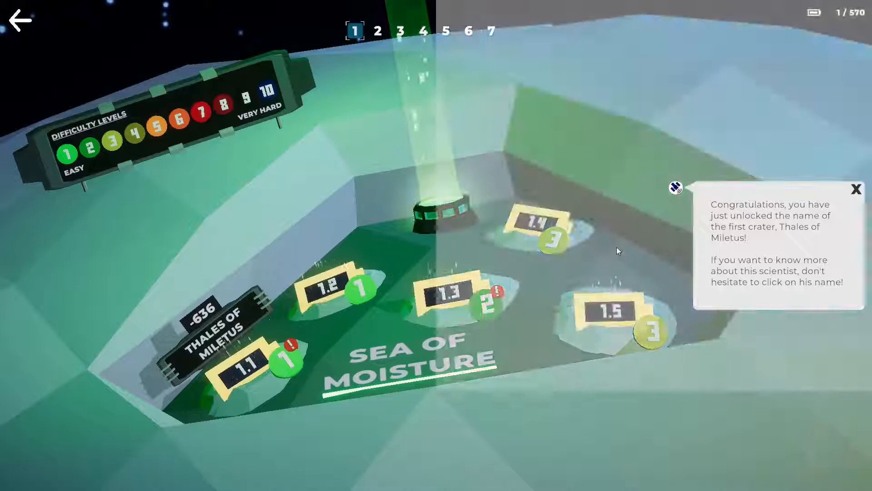
Step: Start level 1.2 from the level map
left_click(856, 189)
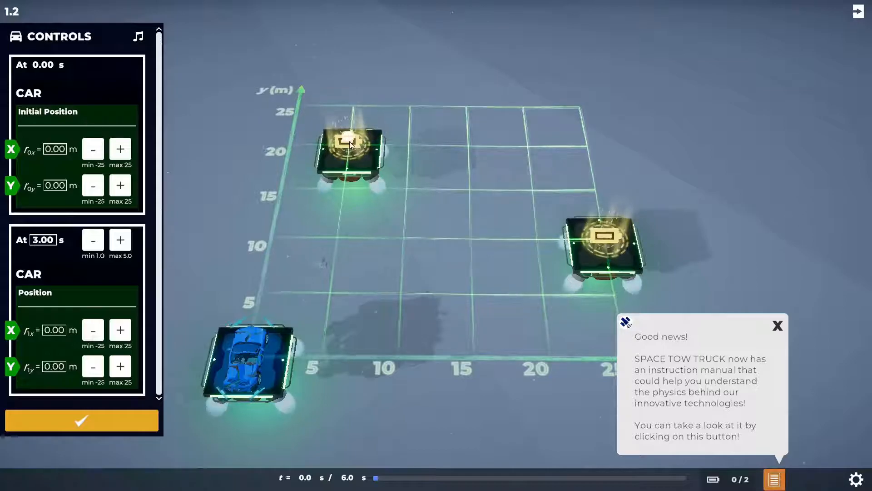
Step: Dismiss the manual notice and set r0=(25, 10) and r1=(5, 20) at 3.00 s
left_click(777, 326)
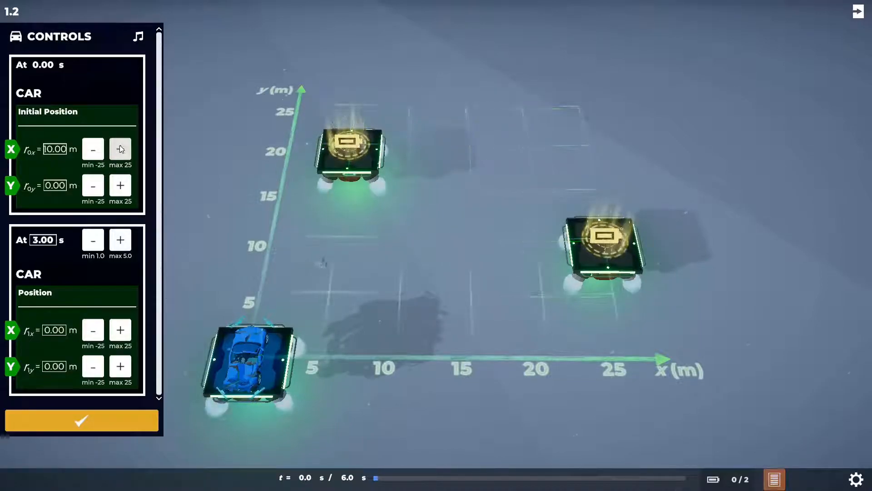
left_click(120, 148)
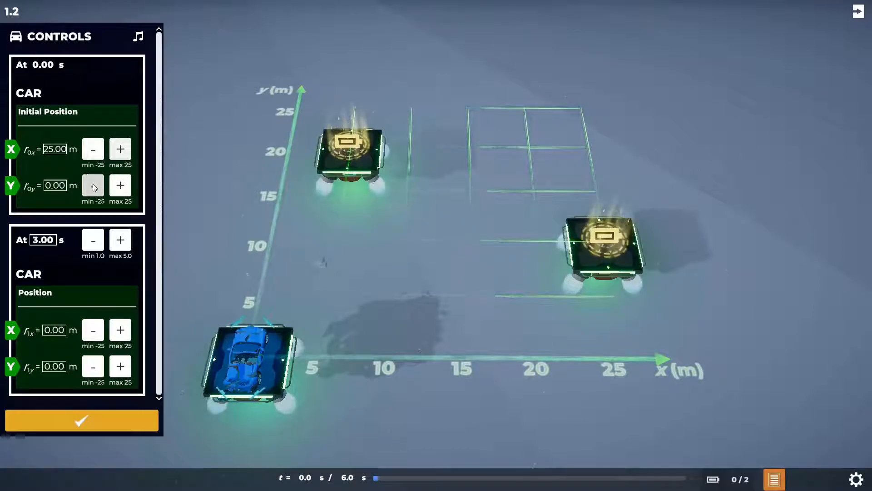
left_click(120, 185)
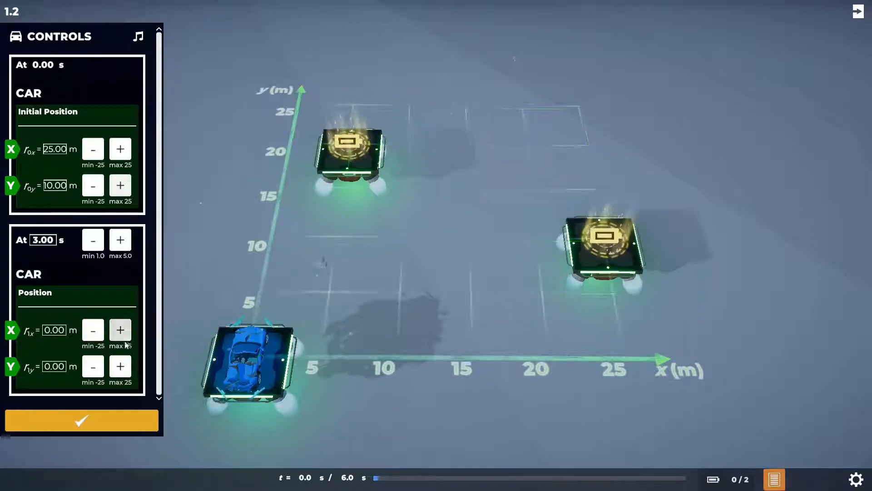
left_click(120, 329)
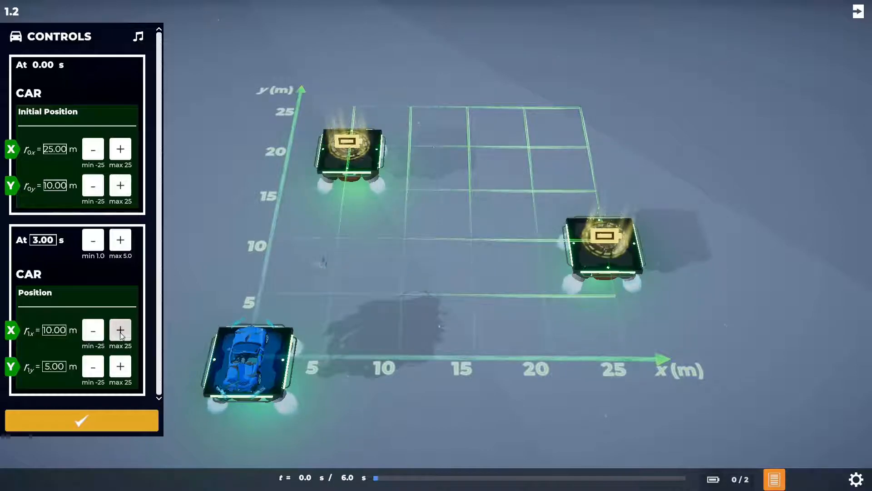
left_click(120, 329)
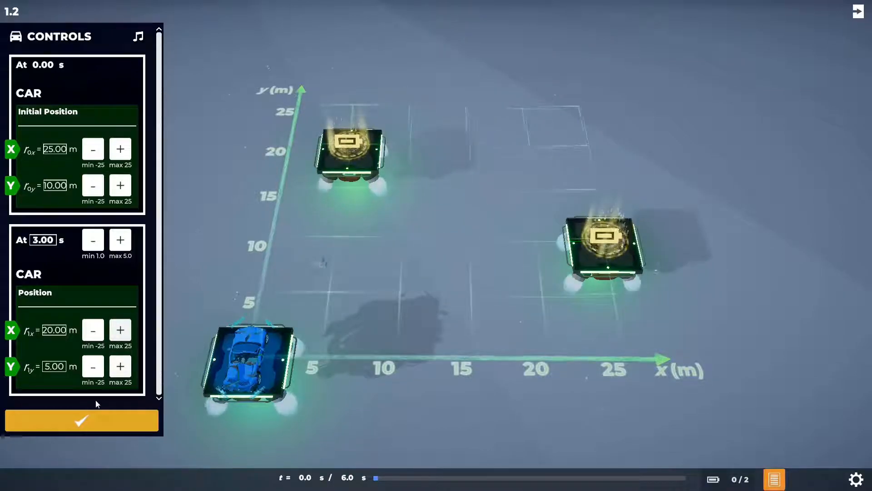
left_click(774, 479)
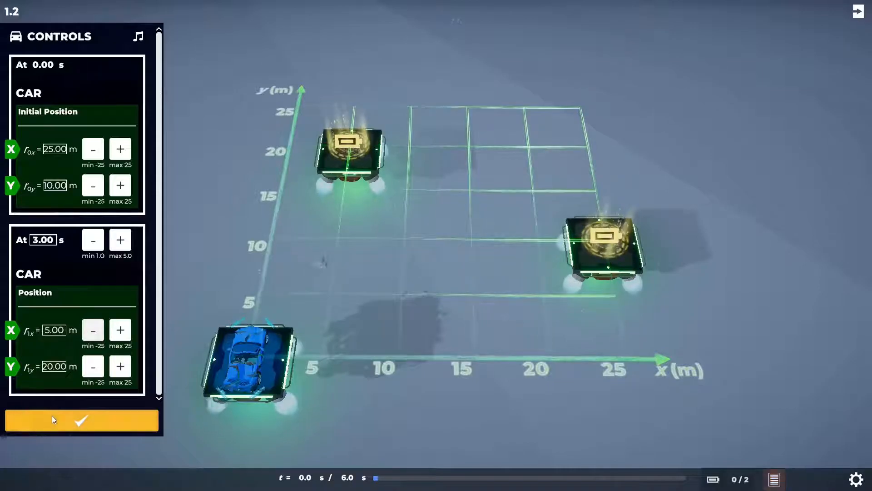
Step: Run the simulation to collect both batteries and continue to the next level
left_click(82, 419)
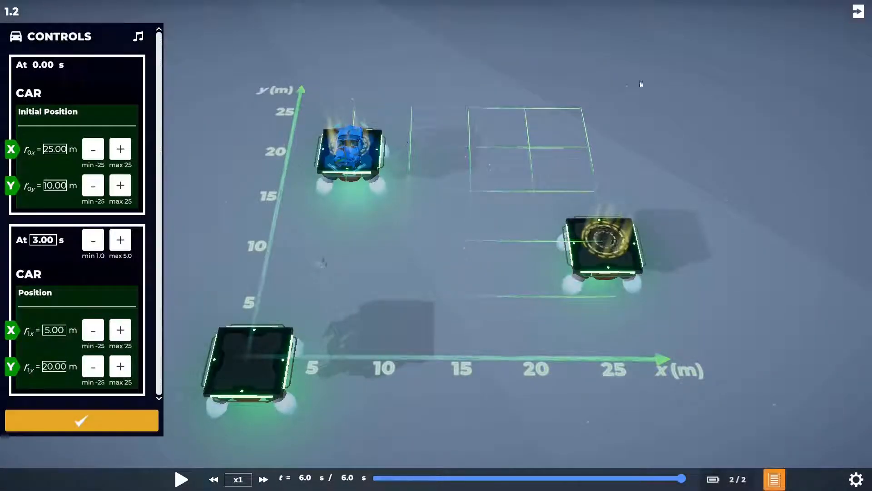
left_click(859, 10)
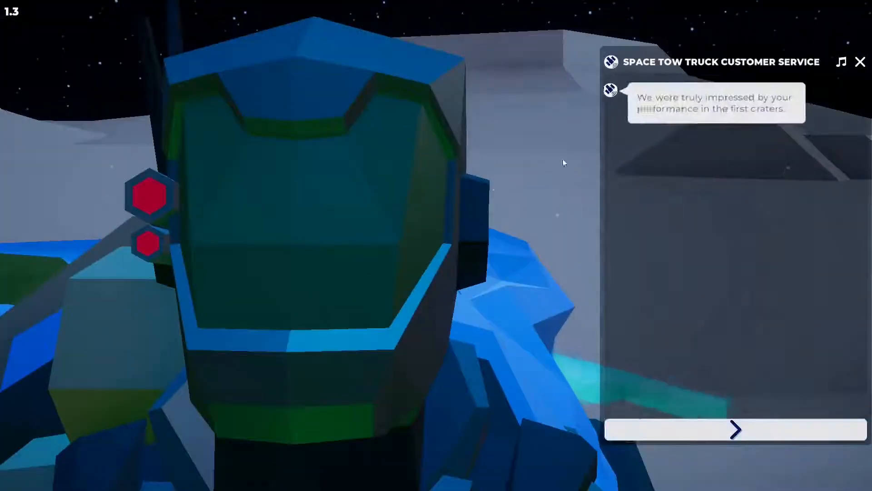
Step: Advance the chat announcing drones and send a reply about them
left_click(734, 429)
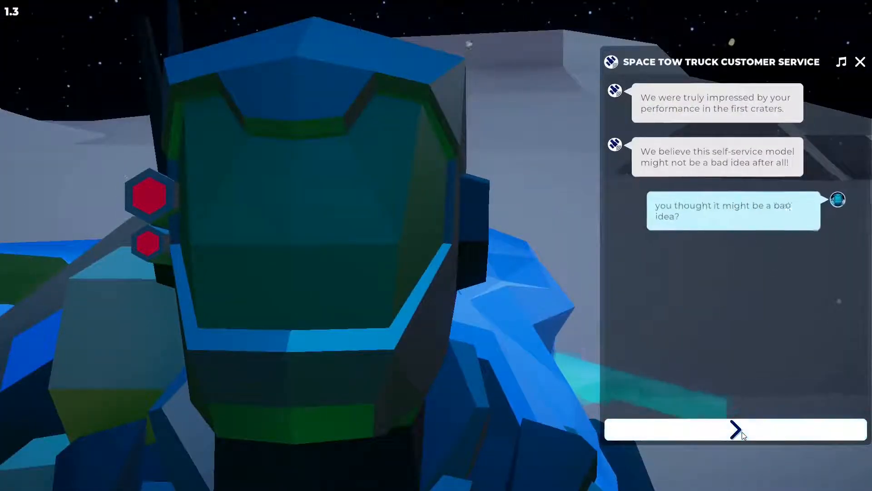
left_click(735, 429)
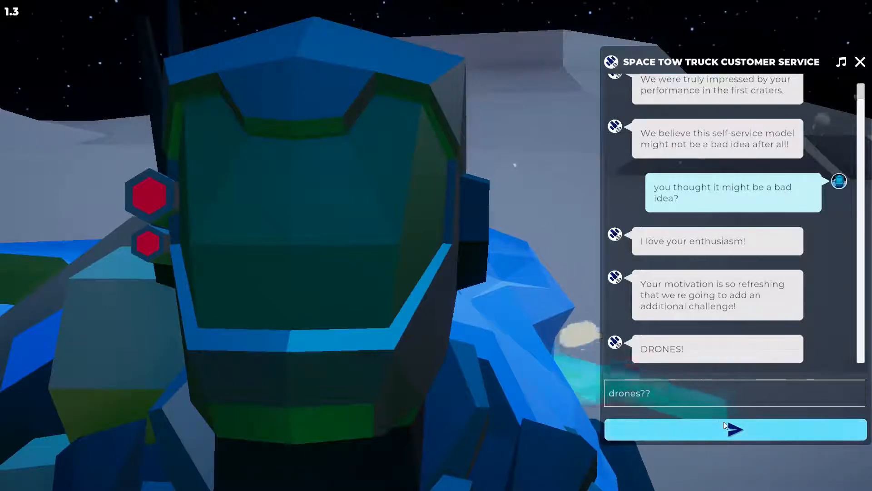
left_click(734, 428)
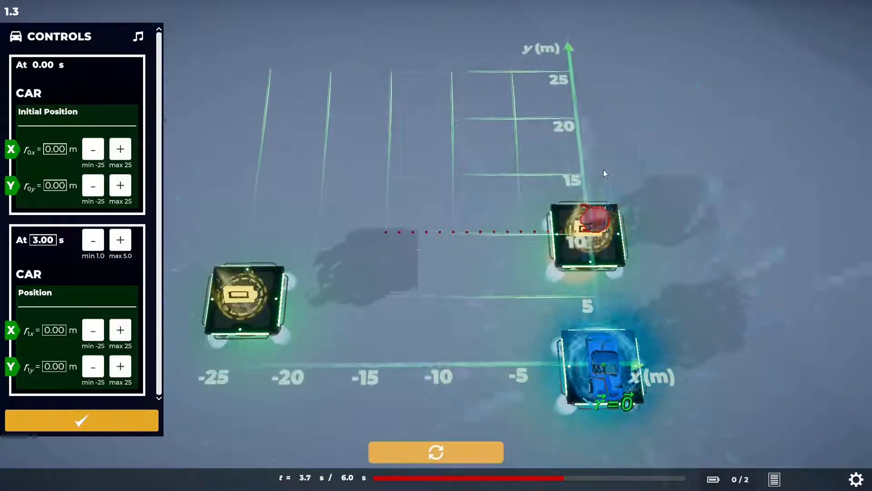
Step: Reset the run, set time 1.00 s with r0=(0, 10) and r1=(-25, 5), and launch to collect both batteries
left_click(435, 451)
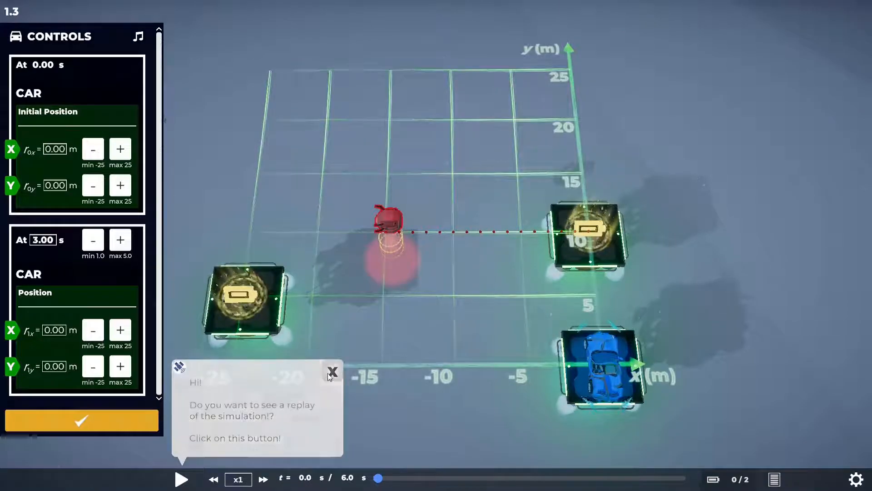
left_click(333, 371)
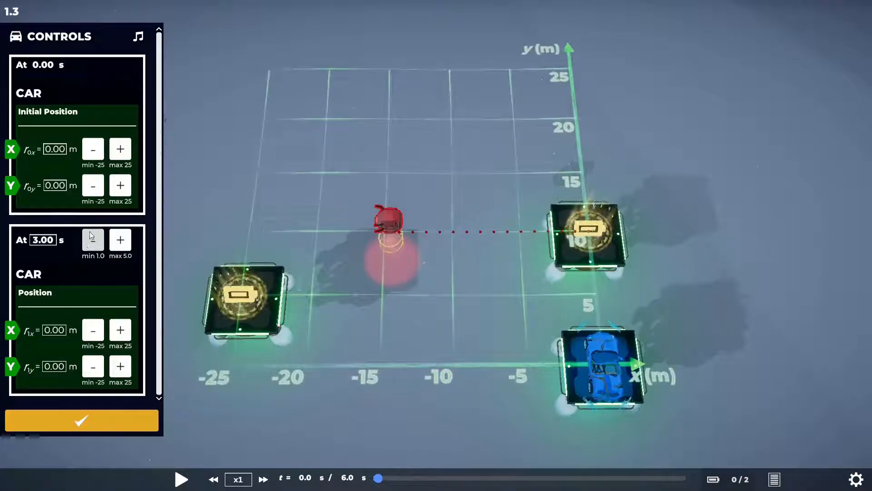
left_click(92, 239)
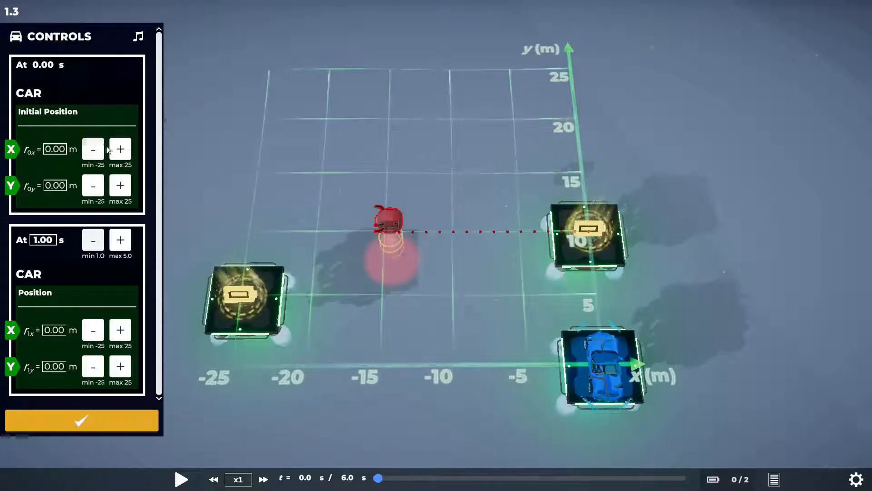
left_click(120, 185)
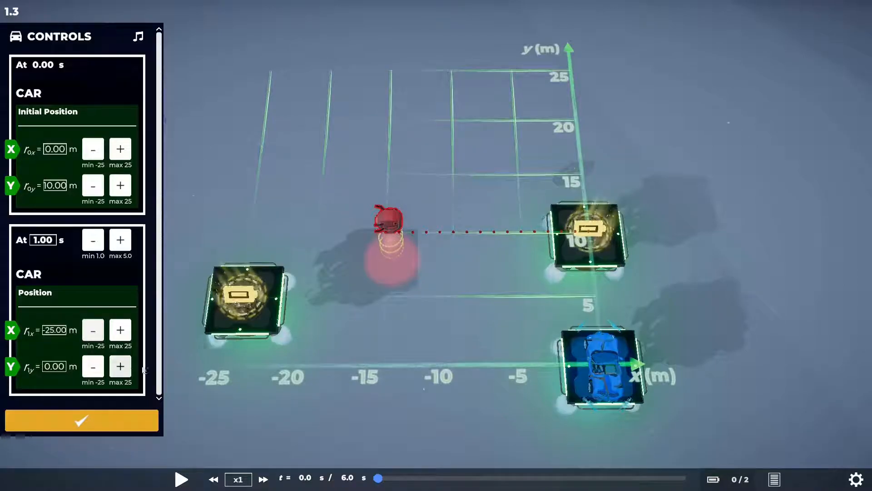
left_click(120, 367)
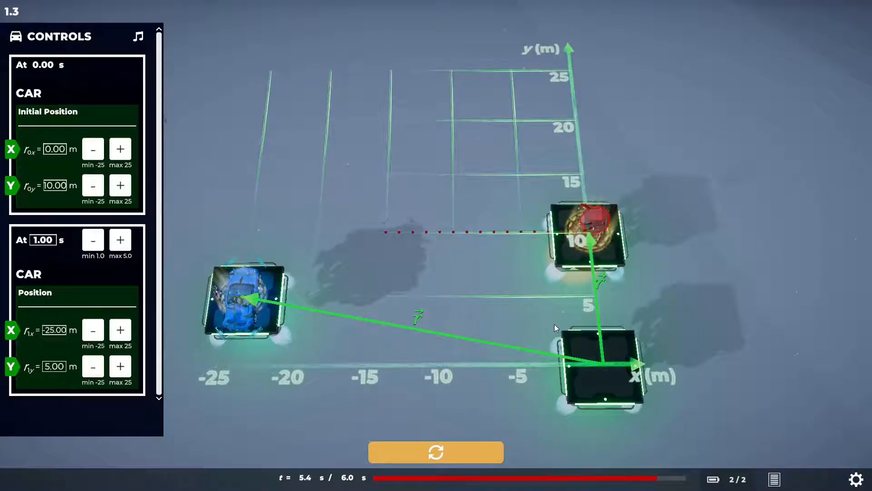
left_click(435, 451)
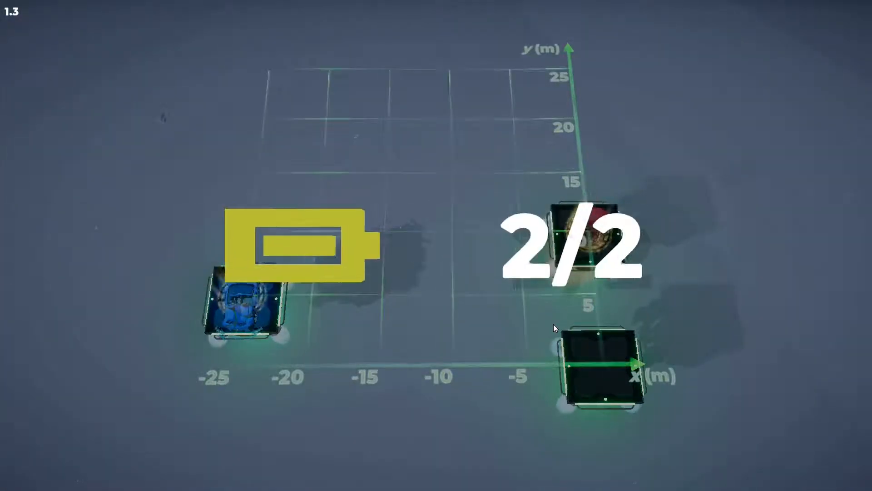